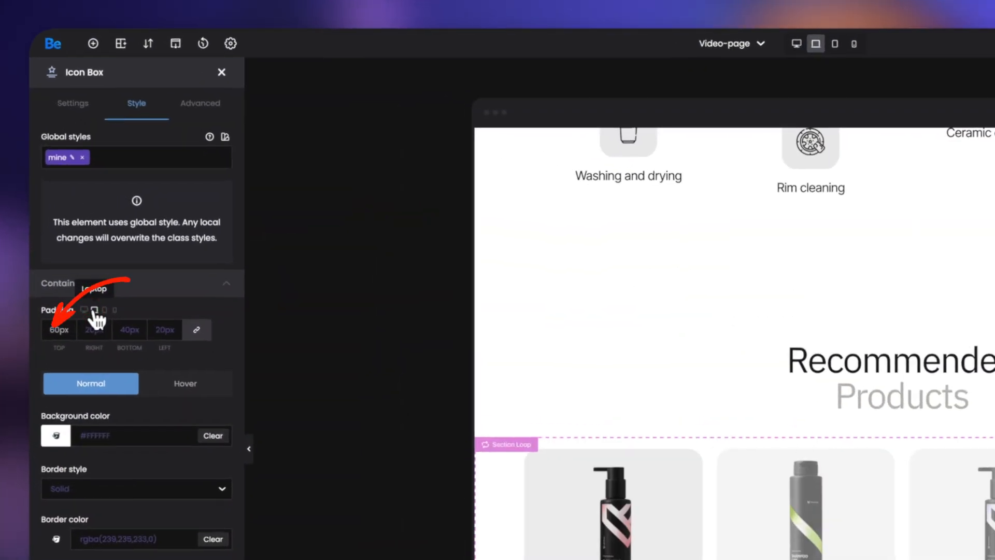
Step: Load the HOME page into the BeBuilder editor
{"action": "left_click", "coordinate": [836, 44]}
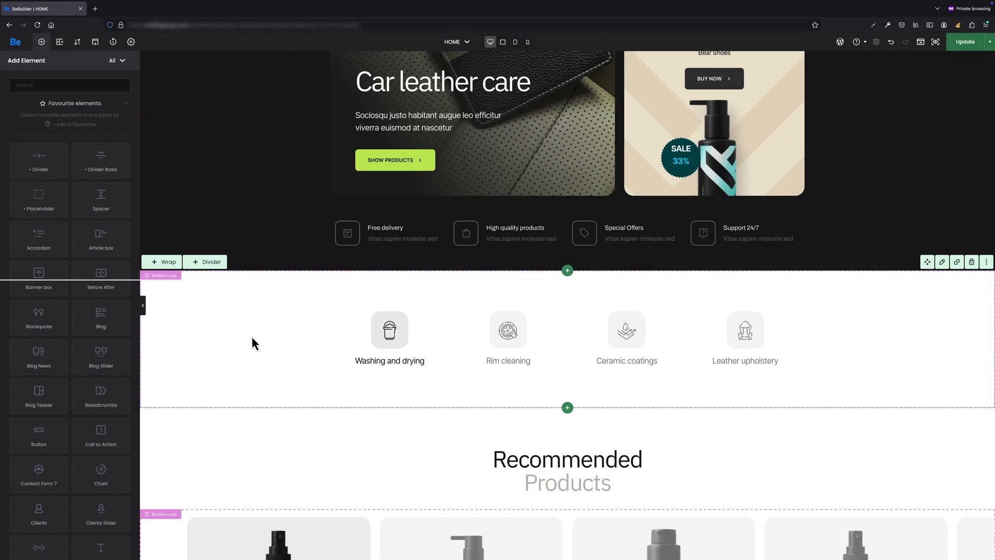
Step: Select the services Section Loop and show its Advanced settings
{"action": "left_click", "coordinate": [567, 338]}
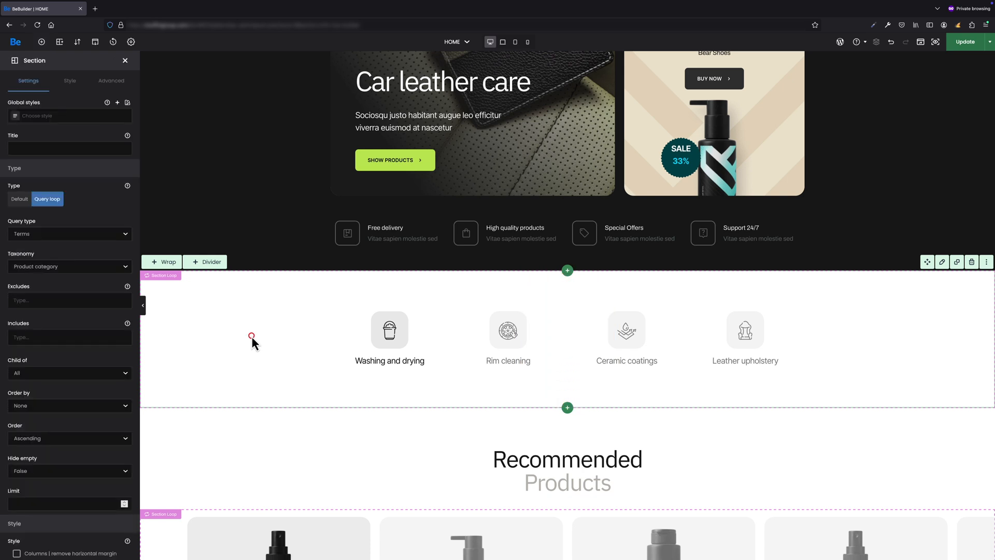
{"action": "left_click", "coordinate": [111, 81]}
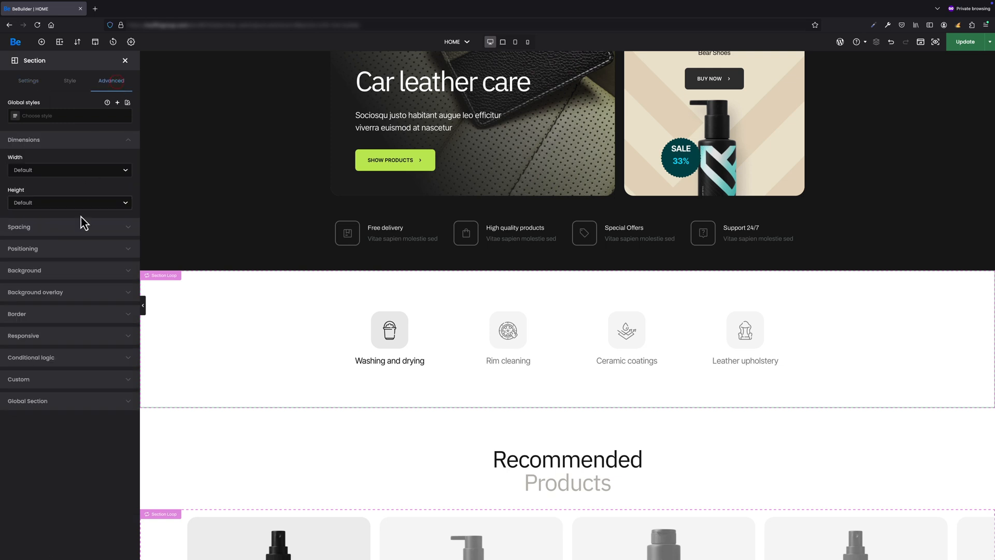
Step: Expand the Spacing group to reveal desktop padding of 64px top and bottom
{"action": "left_click", "coordinate": [19, 227]}
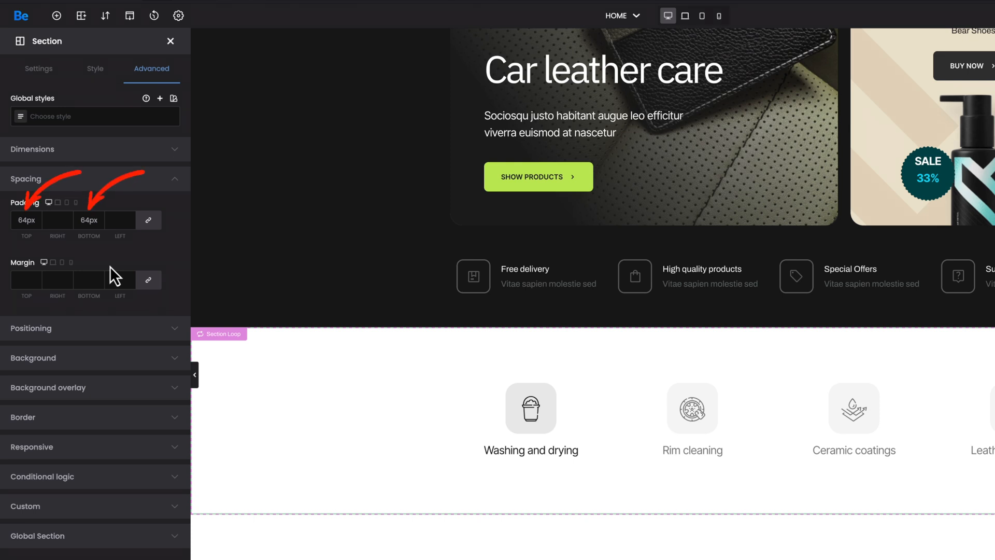
{"action": "mouse_move", "coordinate": [57, 202]}
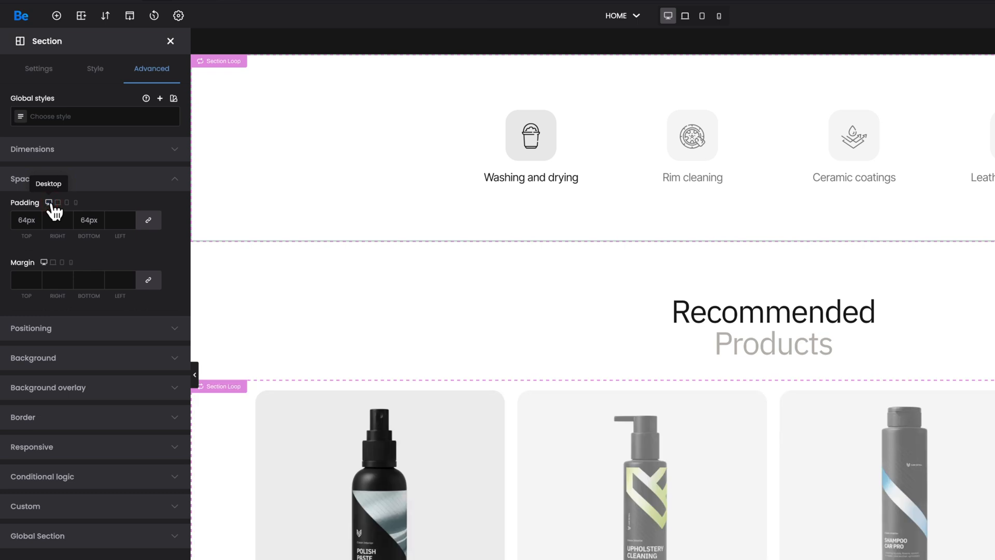
Step: Switch to the Laptop breakpoint, showing section padding of 30px top and bottom
{"action": "left_click", "coordinate": [685, 15]}
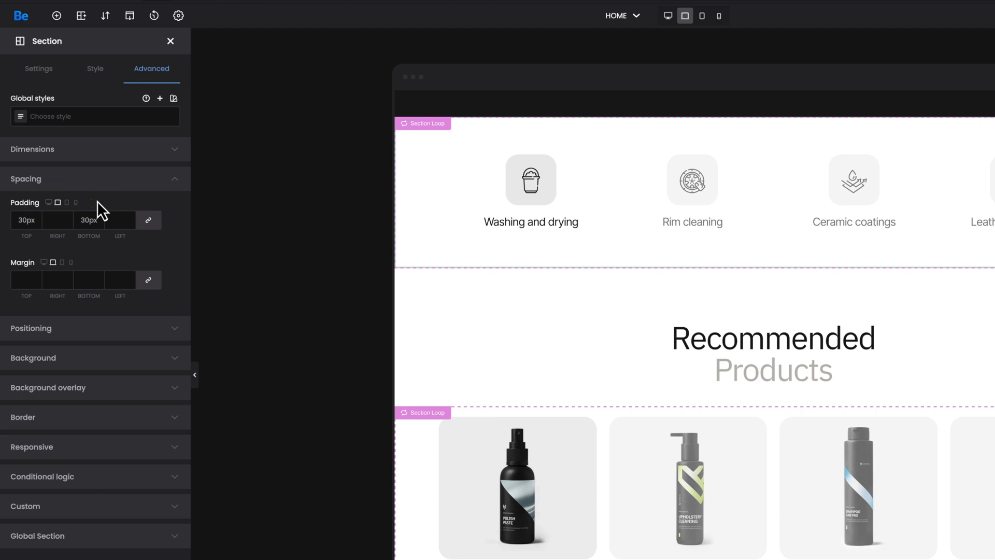
{"action": "mouse_move", "coordinate": [75, 203]}
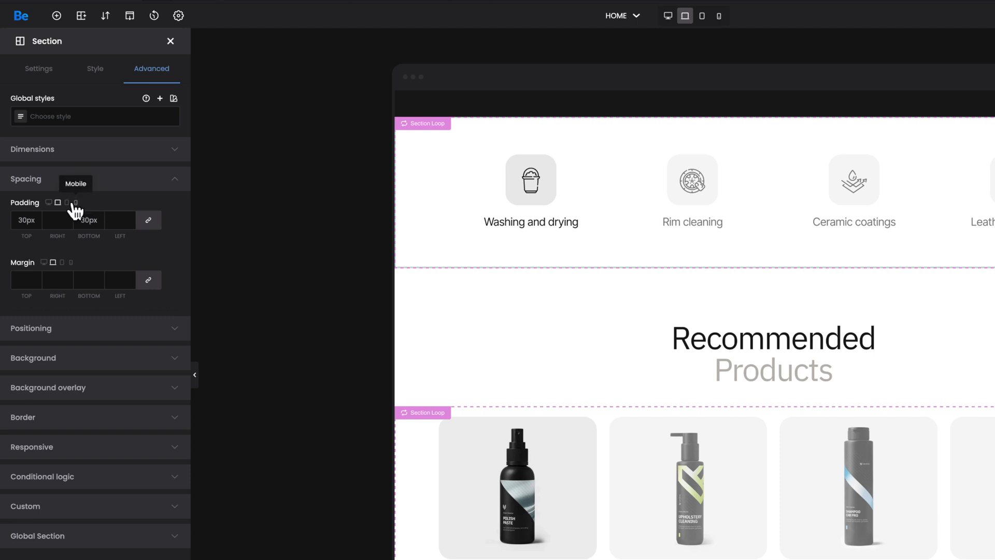
Step: Preview the Tablet breakpoint, then return to Laptop showing inherited 64px top and bottom placeholders
{"action": "left_click", "coordinate": [702, 16]}
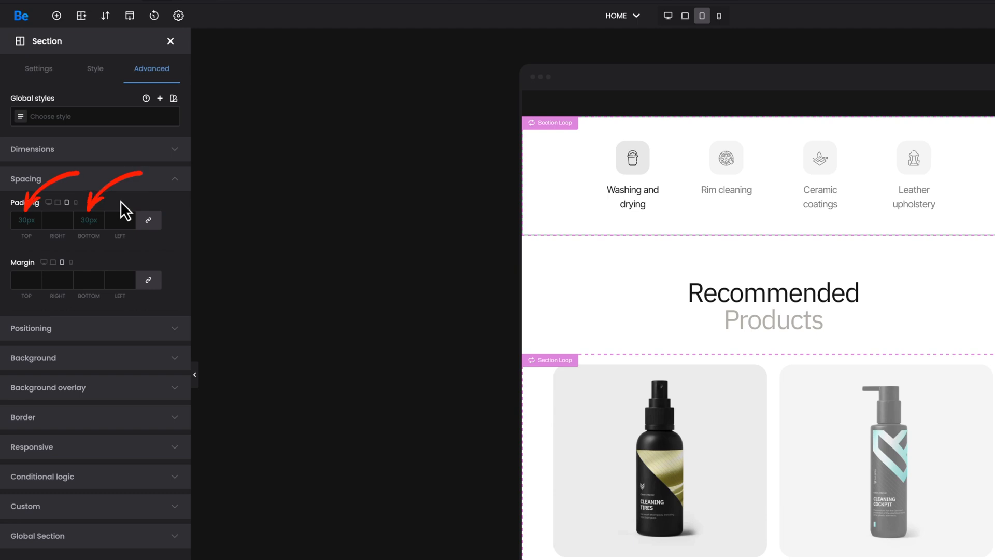
{"action": "mouse_move", "coordinate": [66, 203]}
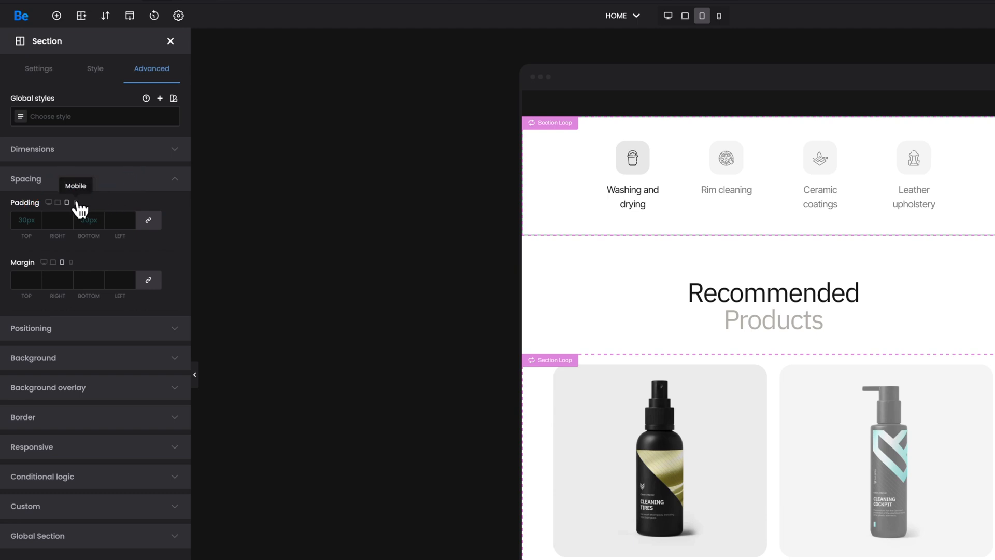
{"action": "left_click", "coordinate": [685, 16]}
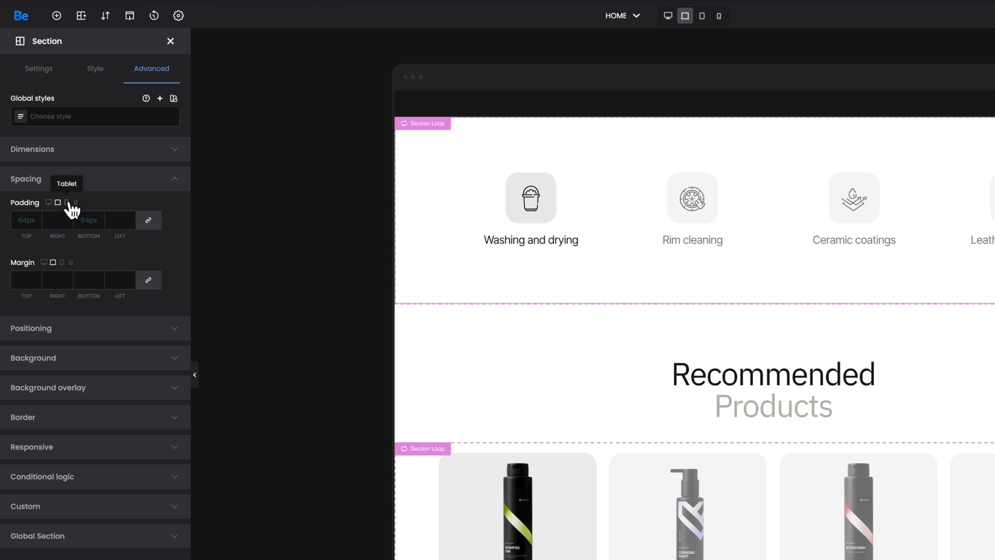
Step: Toggle between Tablet and Laptop, ending on Tablet with inherited 64px padding shown in Spacing
{"action": "left_click", "coordinate": [701, 15]}
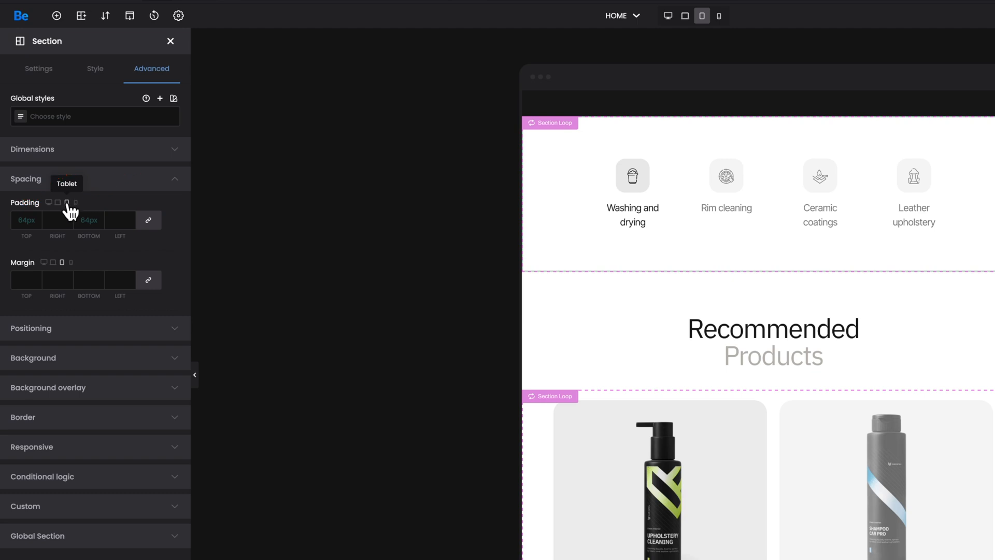
{"action": "left_click", "coordinate": [685, 15]}
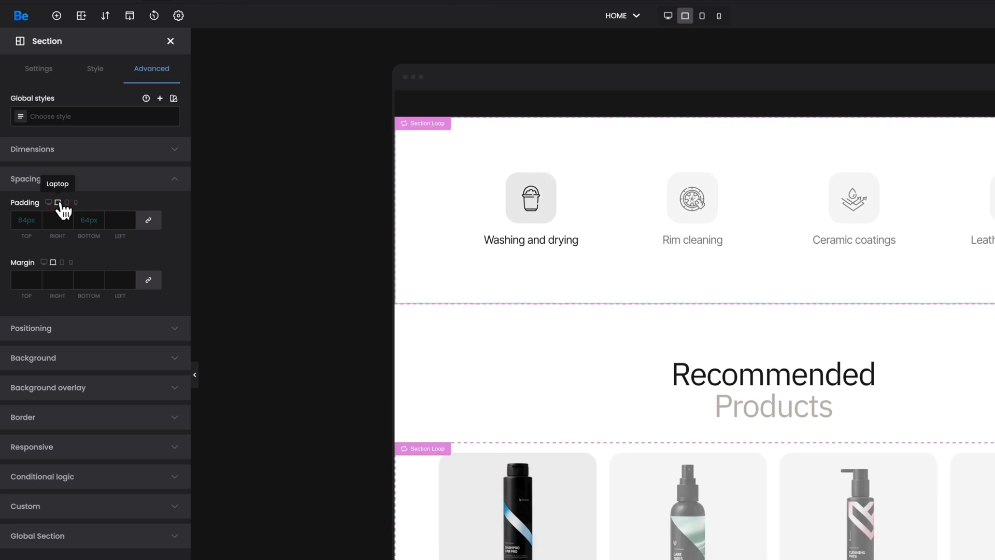
{"action": "left_click", "coordinate": [685, 16]}
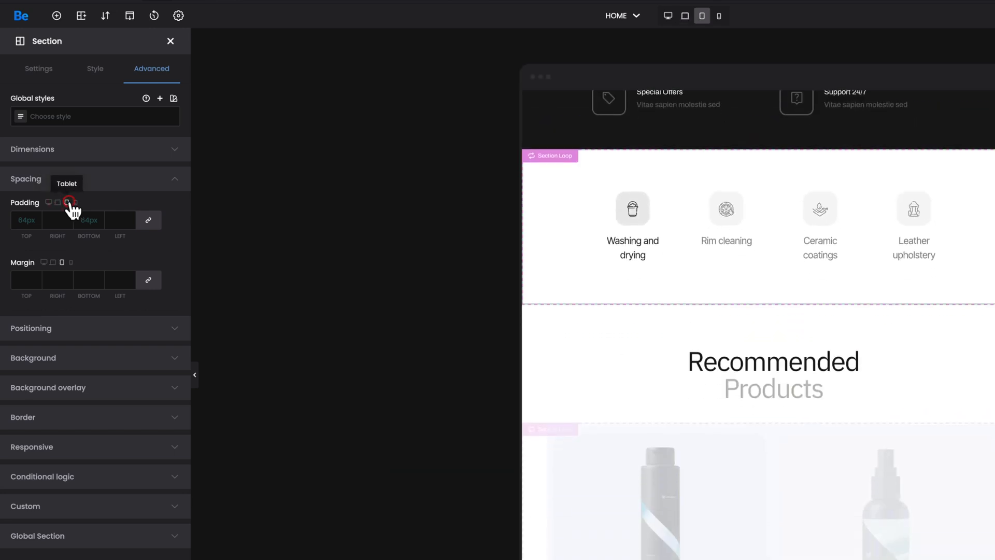
{"action": "scroll", "scroll_direction": "down", "scroll_amount": 3}
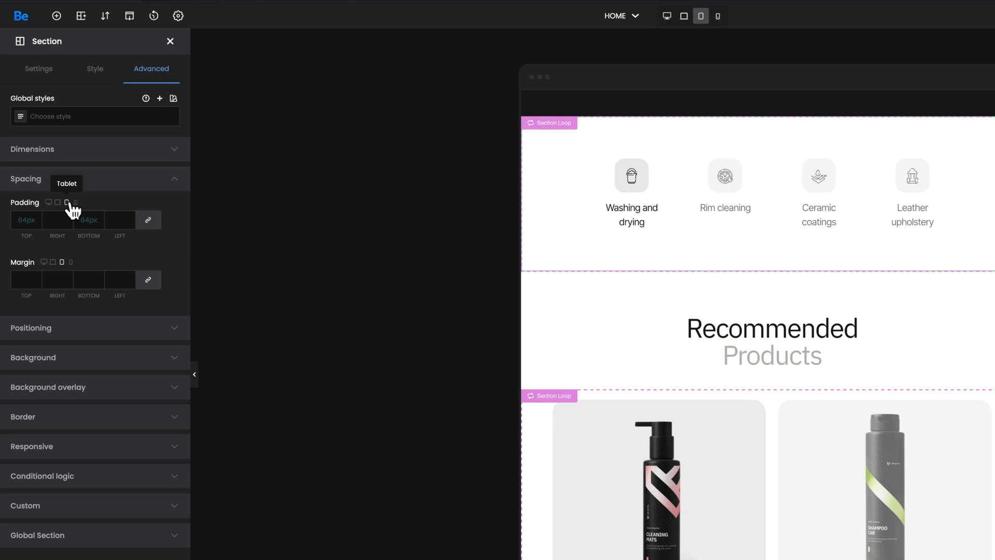
{"action": "left_click", "coordinate": [26, 220]}
{"action": "type", "text": "15"}
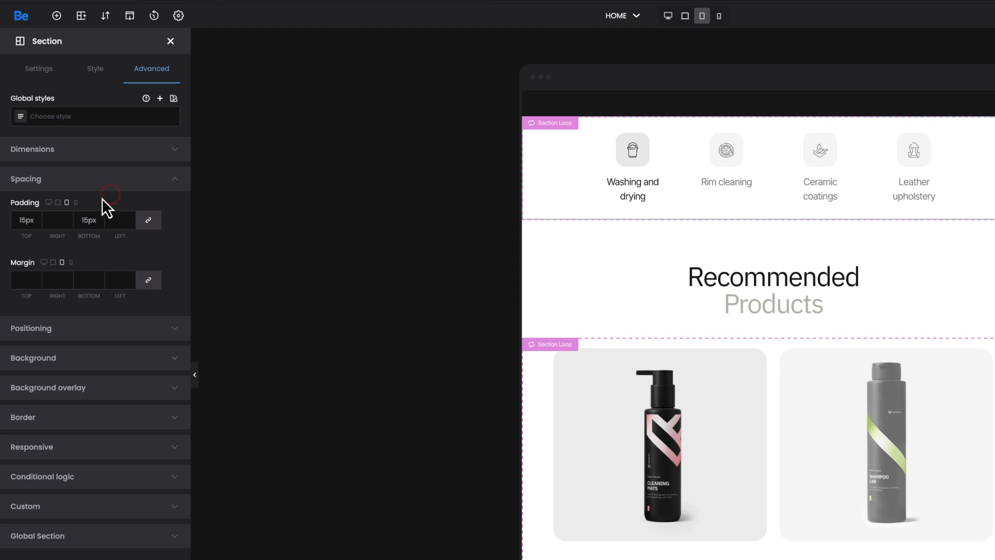
Step: Switch to the Mobile breakpoint, previewing the two-by-two icon grid with 30px section padding
{"action": "left_click", "coordinate": [720, 16]}
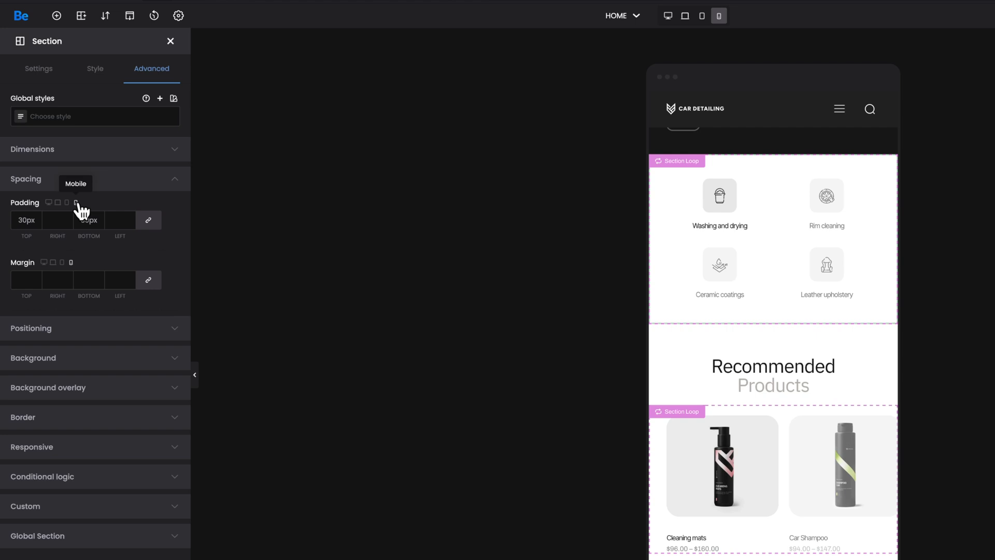